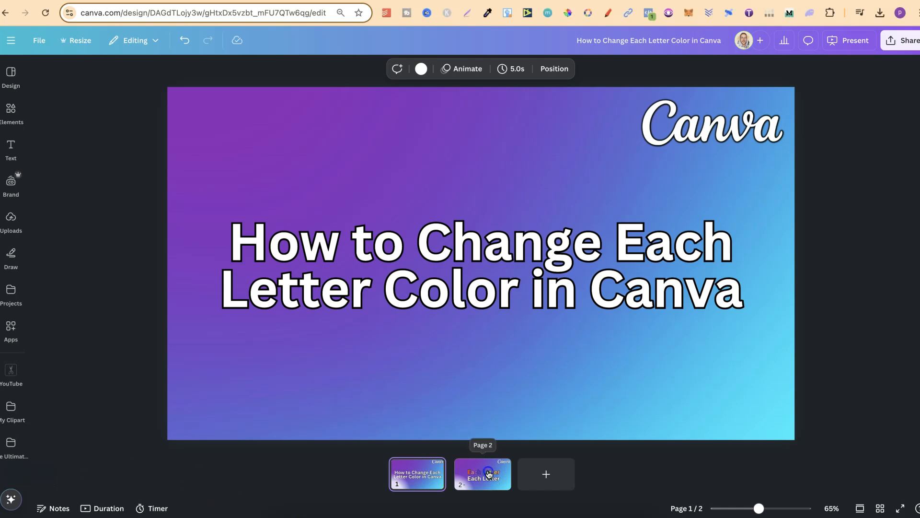
Go to page 2 and select the plain white 'Each Letter' text box.
{"action": "left_click", "coordinate": [481, 474]}
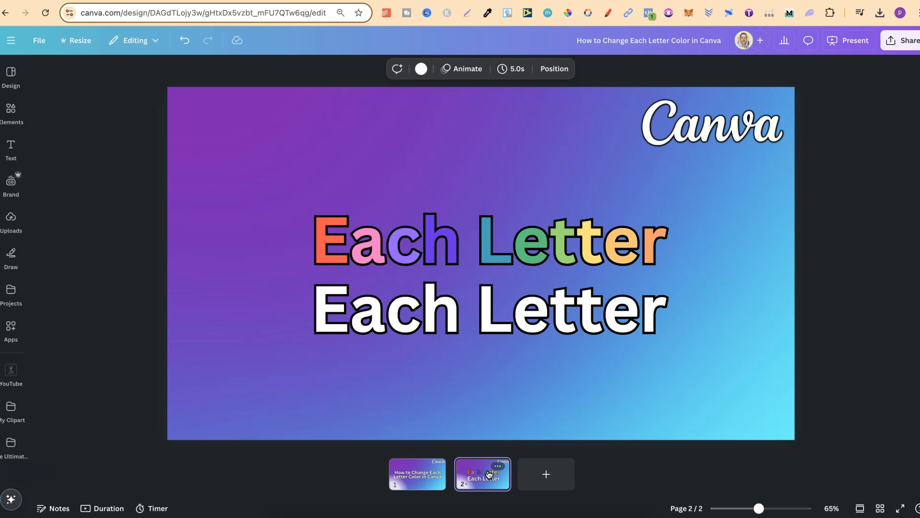
{"action": "left_click", "coordinate": [533, 307]}
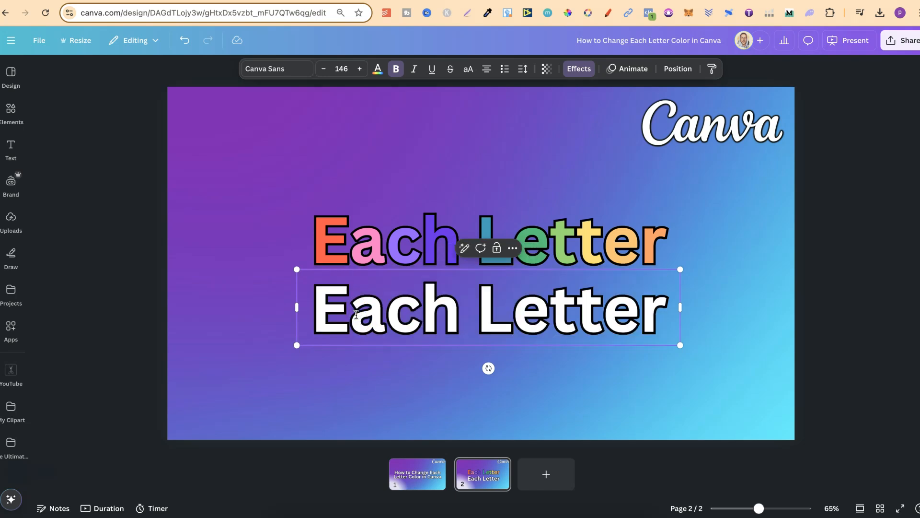
Colour the first letter 'E' of the white 'Each Letter' line green.
{"action": "left_click", "coordinate": [350, 307]}
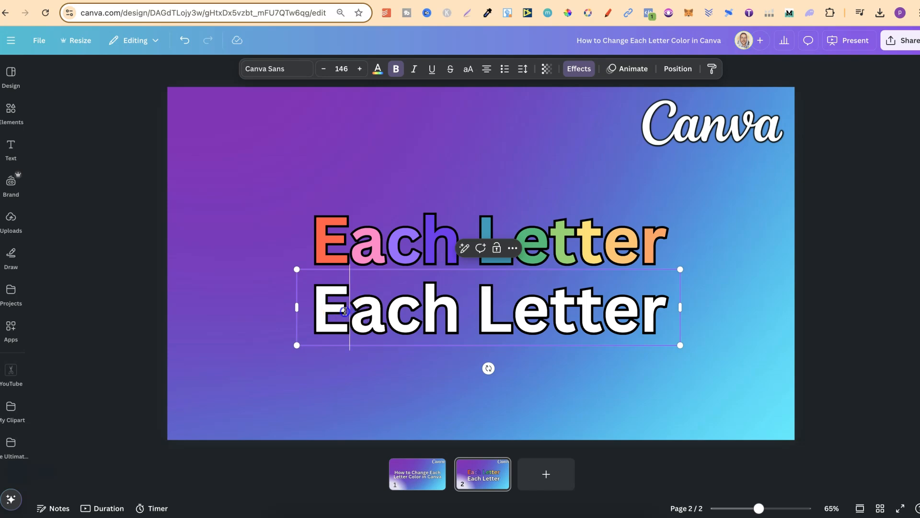
{"action": "double_click", "coordinate": [330, 308]}
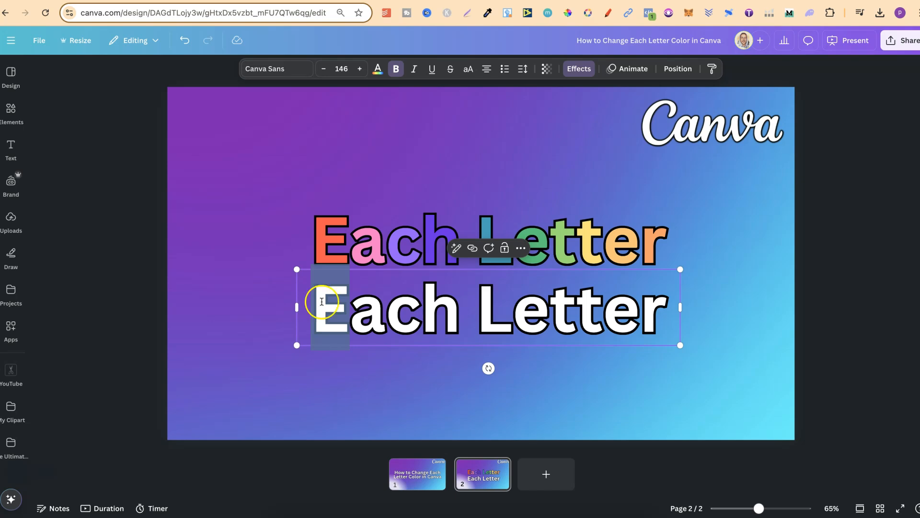
{"action": "left_click", "coordinate": [377, 69]}
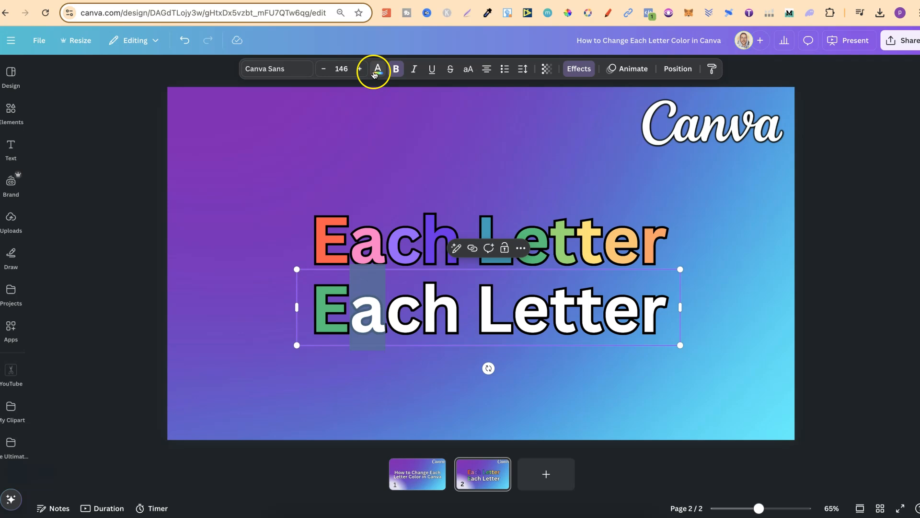
Colour the letters a, c and h of 'Each' orange, yellow and red.
{"action": "left_click", "coordinate": [377, 69]}
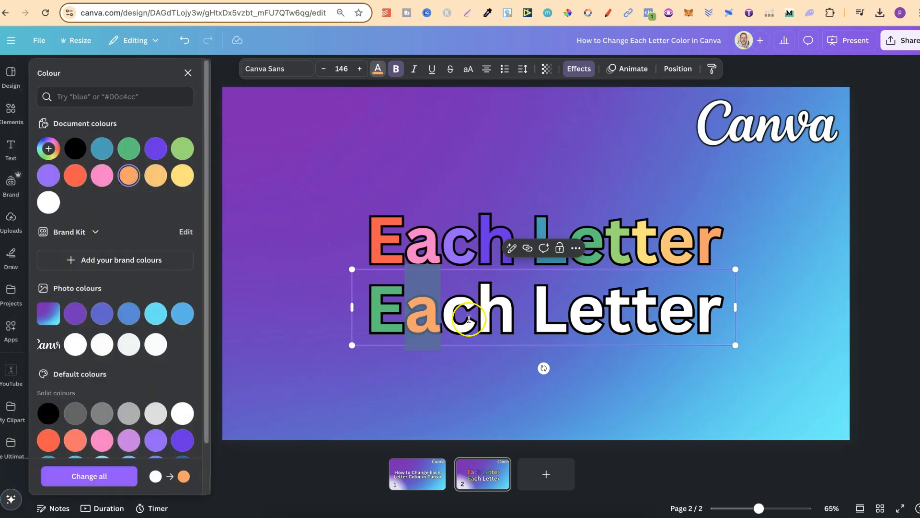
{"action": "left_click", "coordinate": [182, 175]}
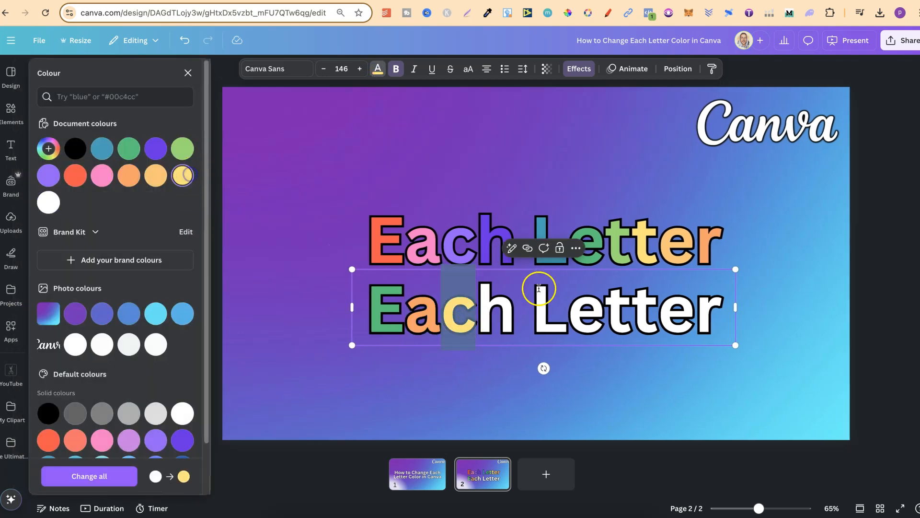
{"action": "left_click", "coordinate": [75, 175]}
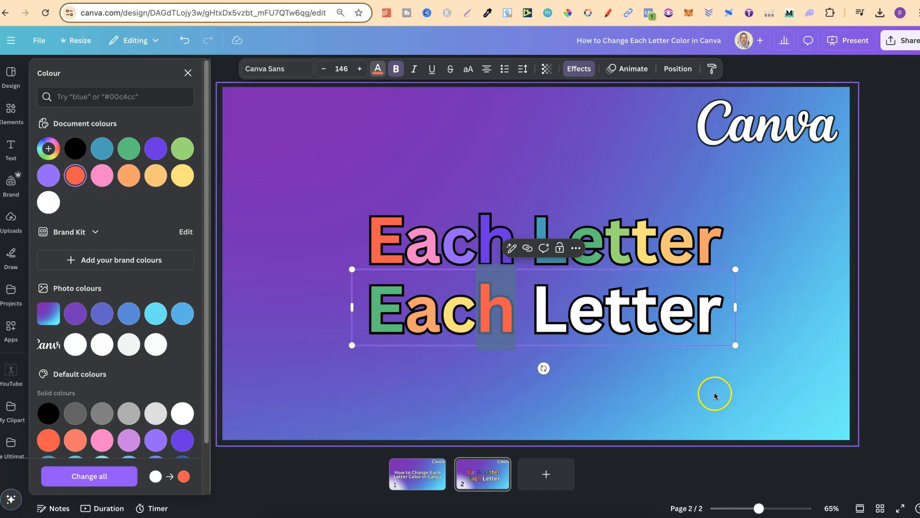
{"action": "left_click", "coordinate": [187, 72]}
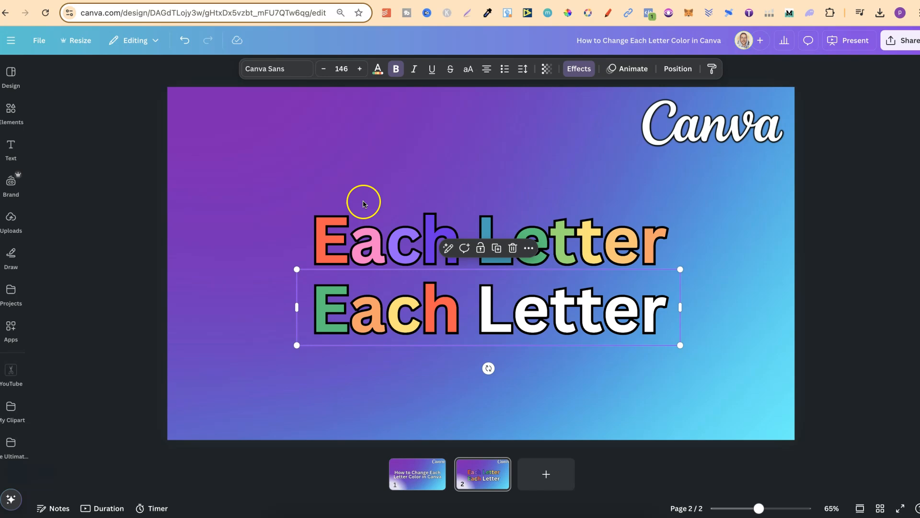
Make the whole second 'Each Letter' line Orange #ff914d.
{"action": "left_click", "coordinate": [376, 69]}
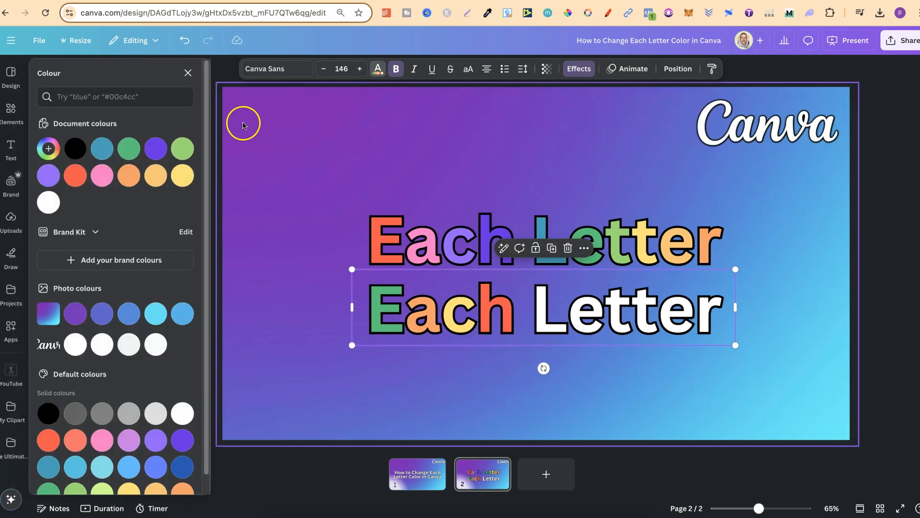
{"action": "left_click", "coordinate": [128, 175]}
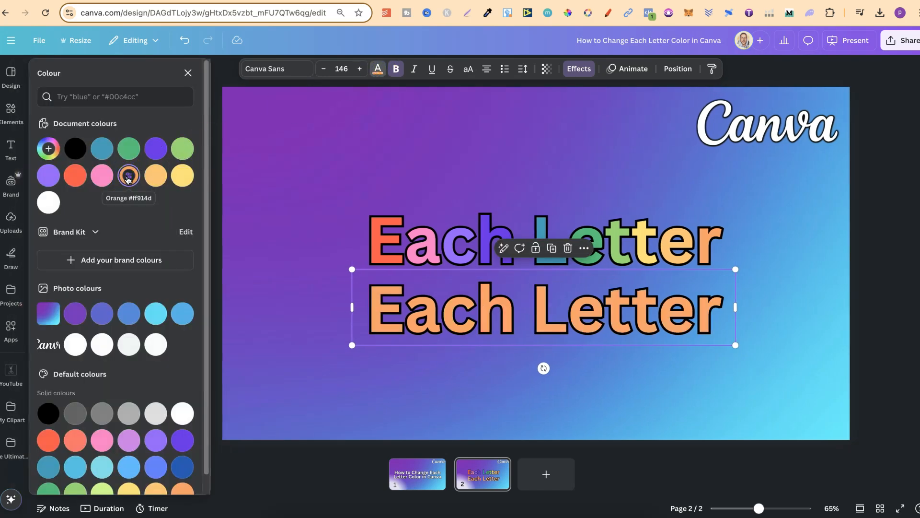